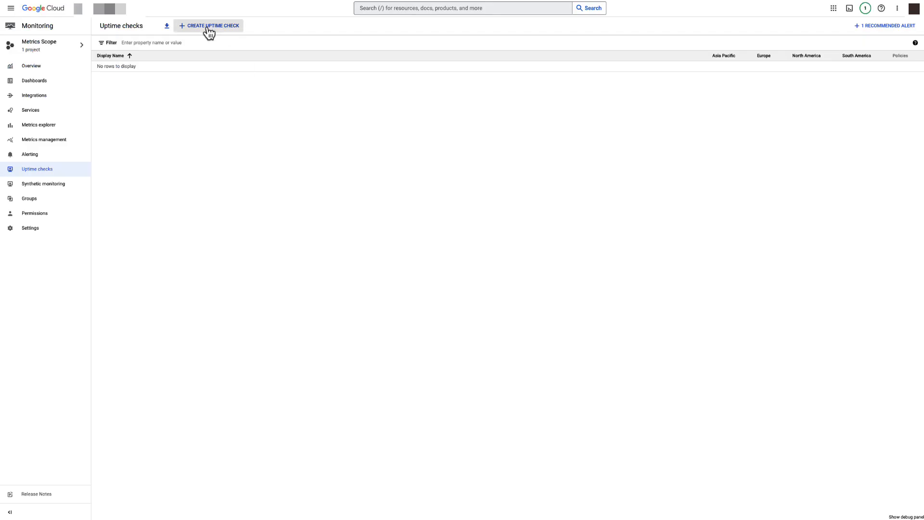
- Begin a new uptime check and bring up its protocol choices
{"action": "left_click", "coordinate": [212, 25]}
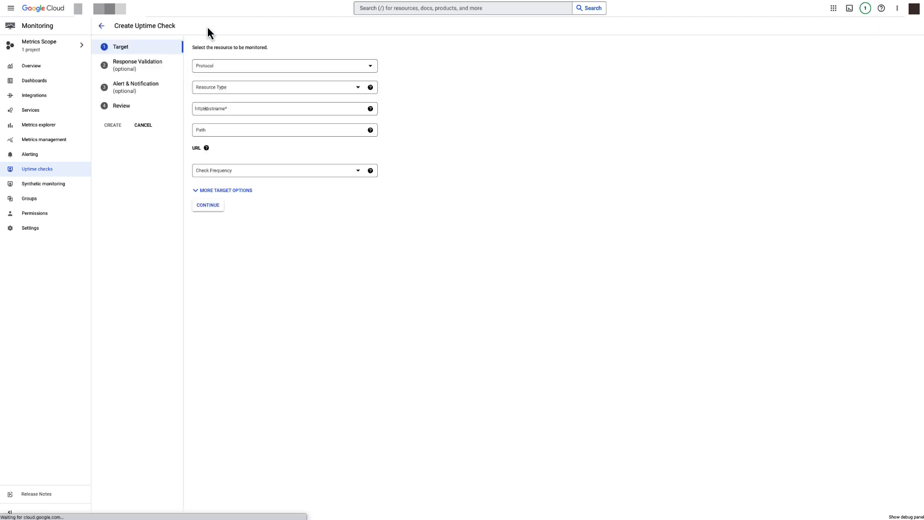
{"action": "left_click", "coordinate": [285, 66]}
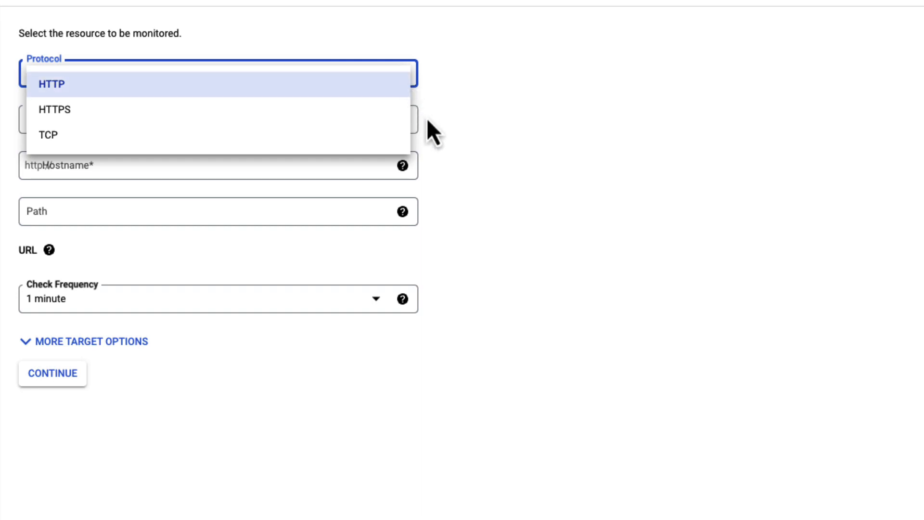
- Target the http-server Instance over HTTP and reveal the extra target options
{"action": "left_click", "coordinate": [52, 83]}
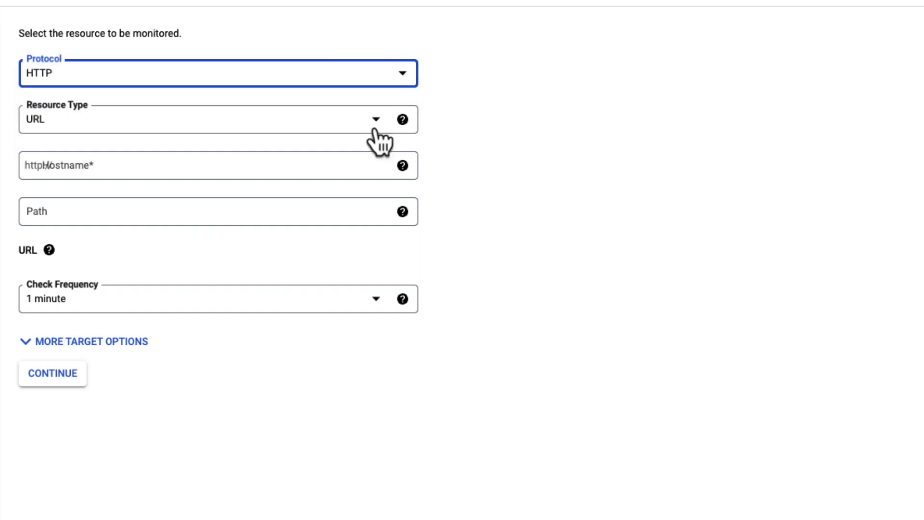
{"action": "left_click", "coordinate": [218, 118]}
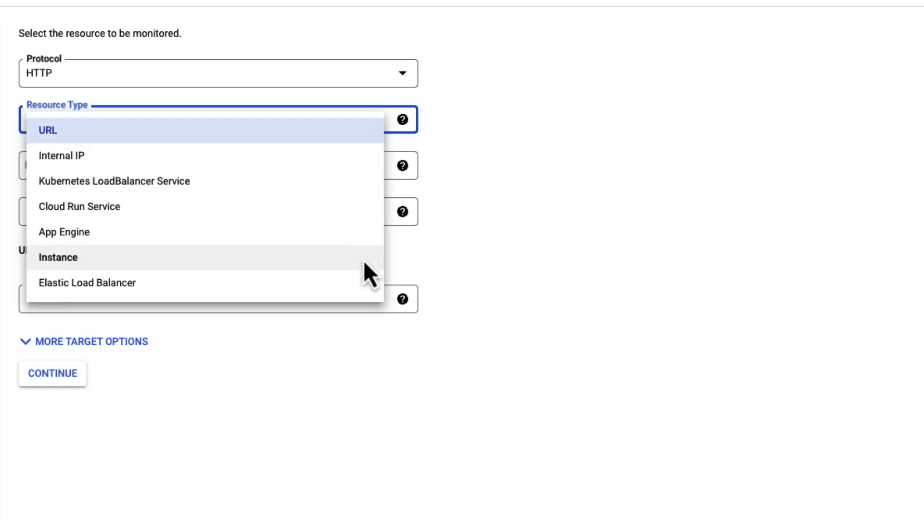
{"action": "left_click", "coordinate": [58, 257]}
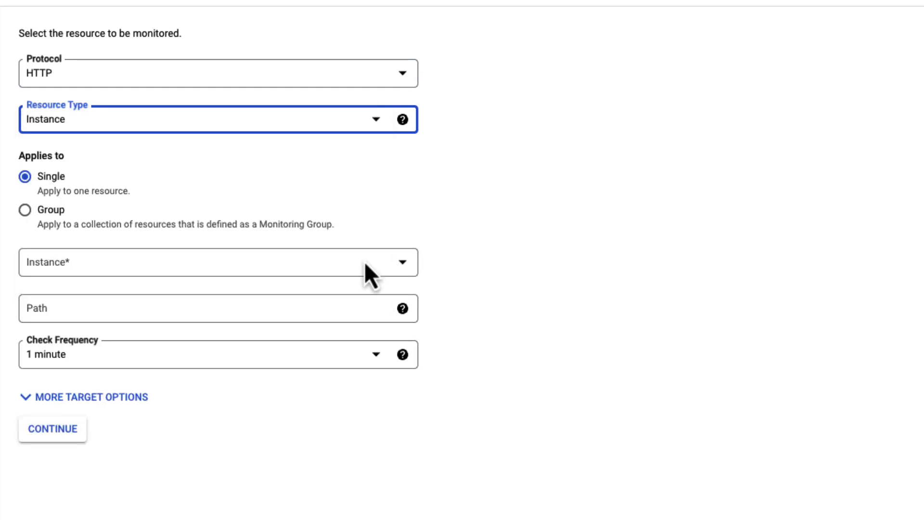
{"action": "left_click", "coordinate": [217, 262]}
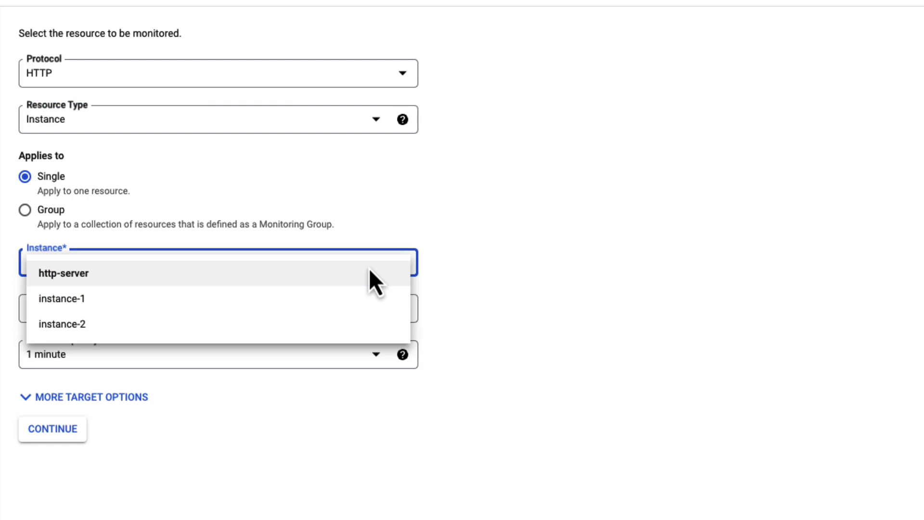
{"action": "left_click", "coordinate": [64, 272]}
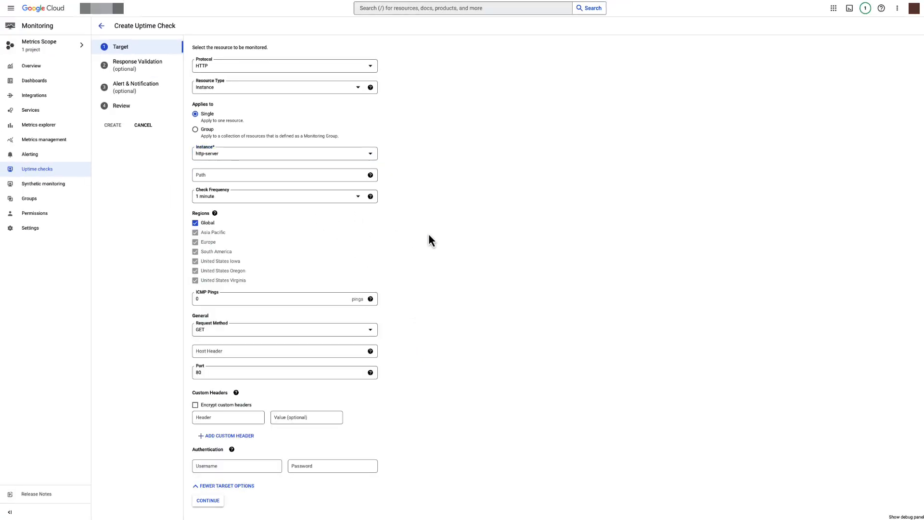
{"action": "scroll", "scroll_direction": "down", "scroll_amount": 3}
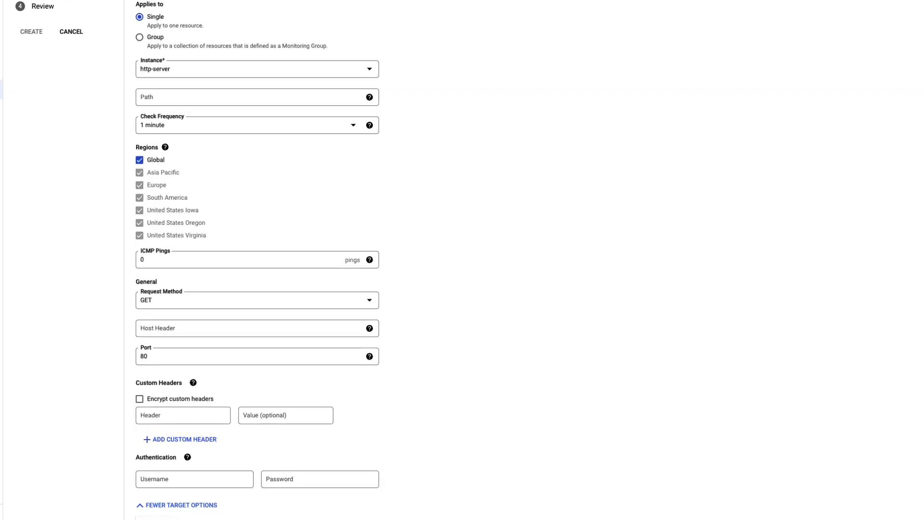
{"action": "scroll", "scroll_direction": "down", "scroll_amount": 3}
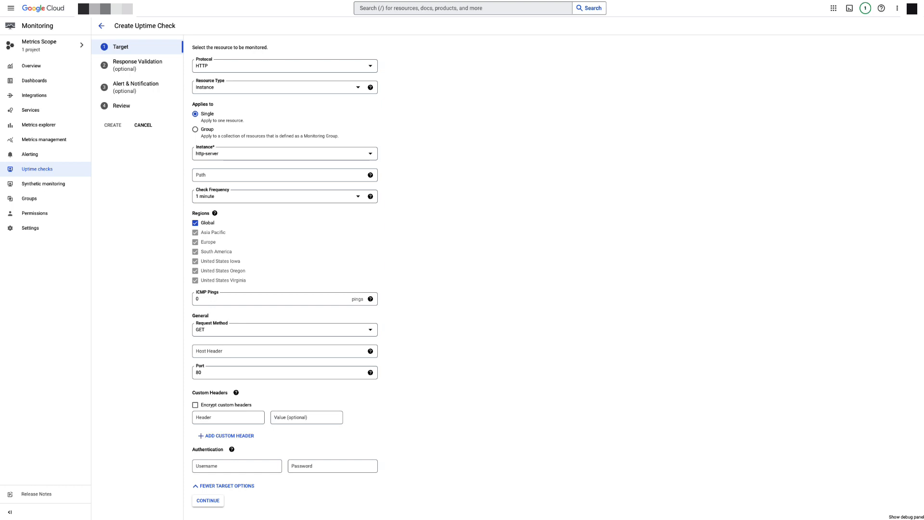
{"action": "mouse_move", "coordinate": [432, 241]}
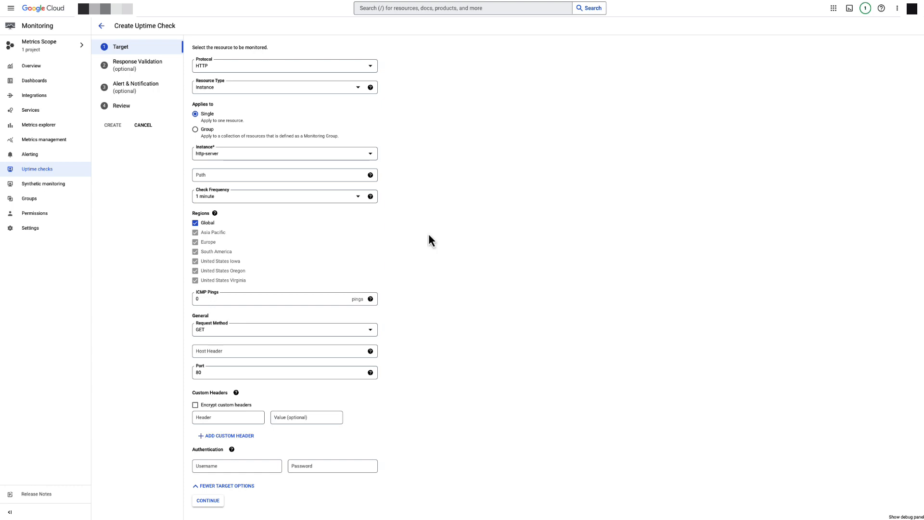
- Continue to response validation, inspect content matching (Contains), then leave it disabled with 2XX accepted
{"action": "left_click", "coordinate": [207, 500]}
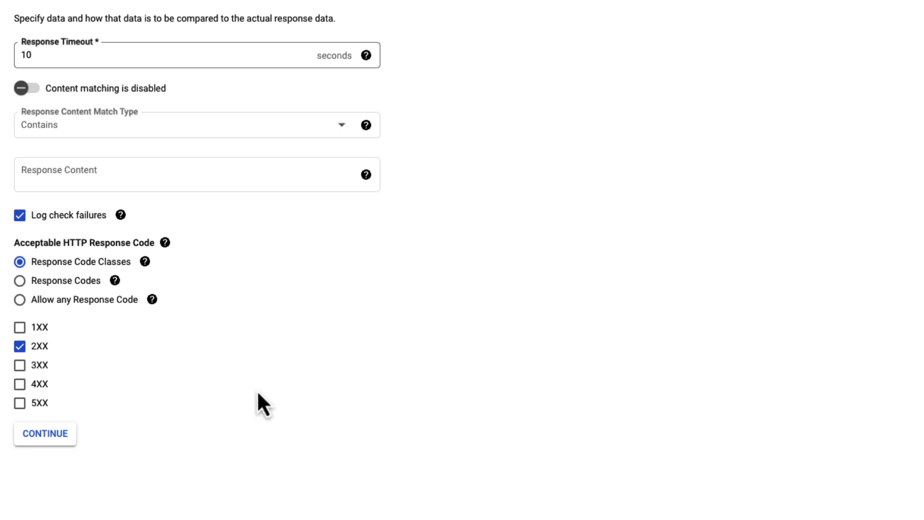
{"action": "left_click", "coordinate": [27, 88]}
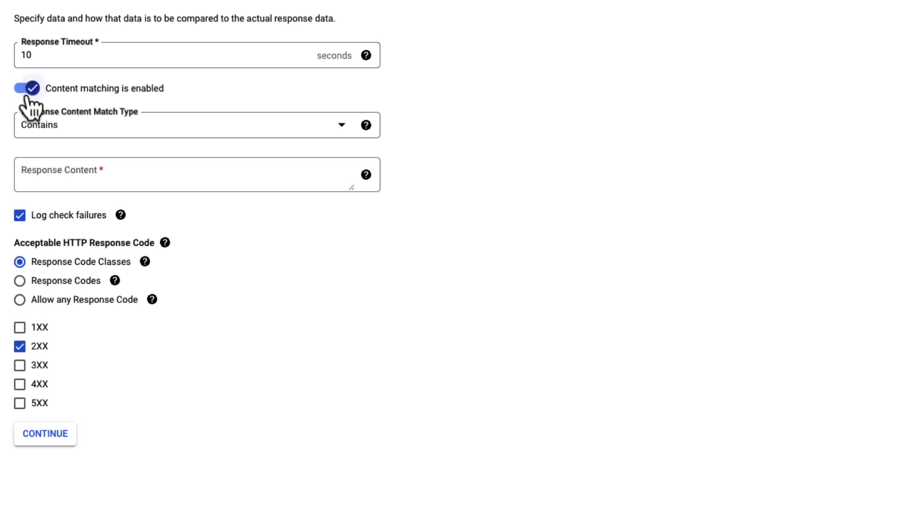
{"action": "mouse_move", "coordinate": [264, 137]}
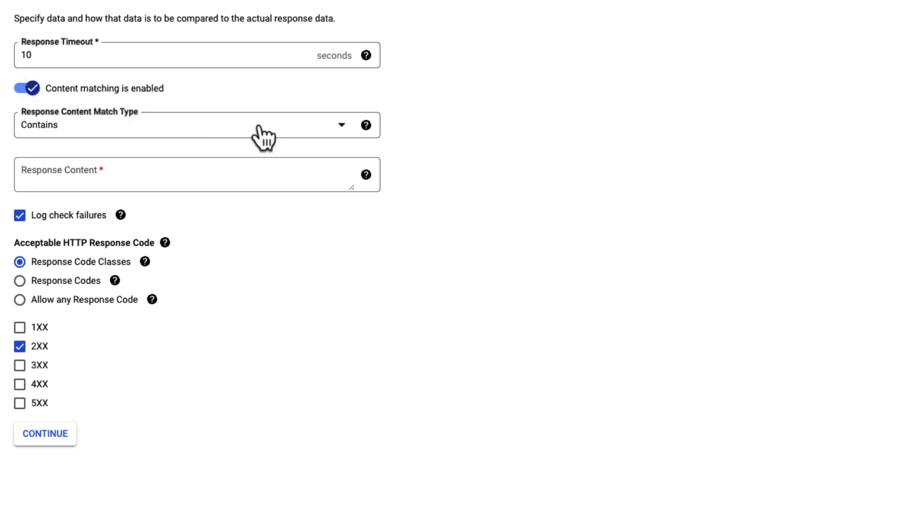
{"action": "left_click", "coordinate": [177, 124]}
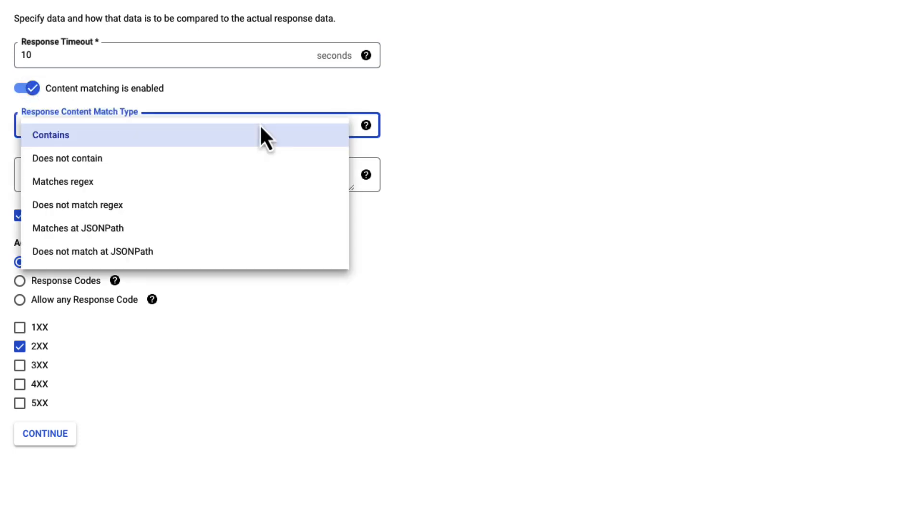
{"action": "mouse_move", "coordinate": [597, 128]}
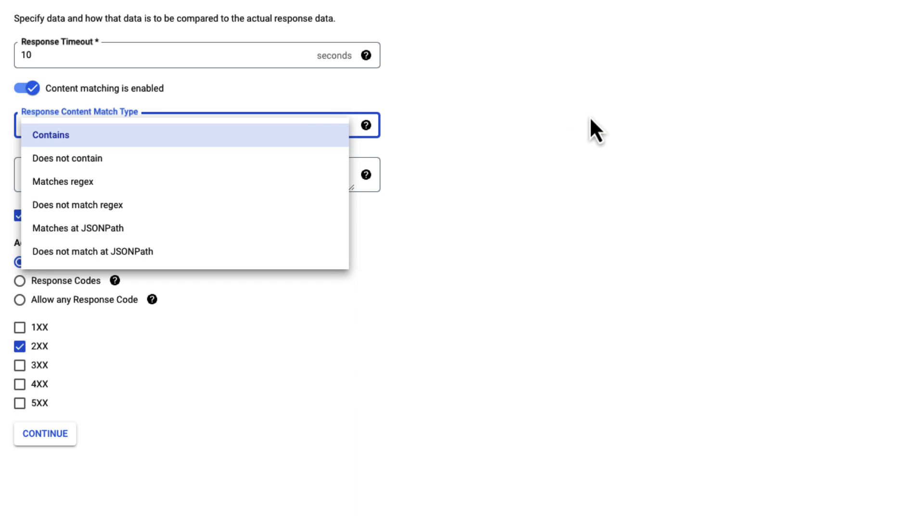
{"action": "left_click", "coordinate": [52, 134]}
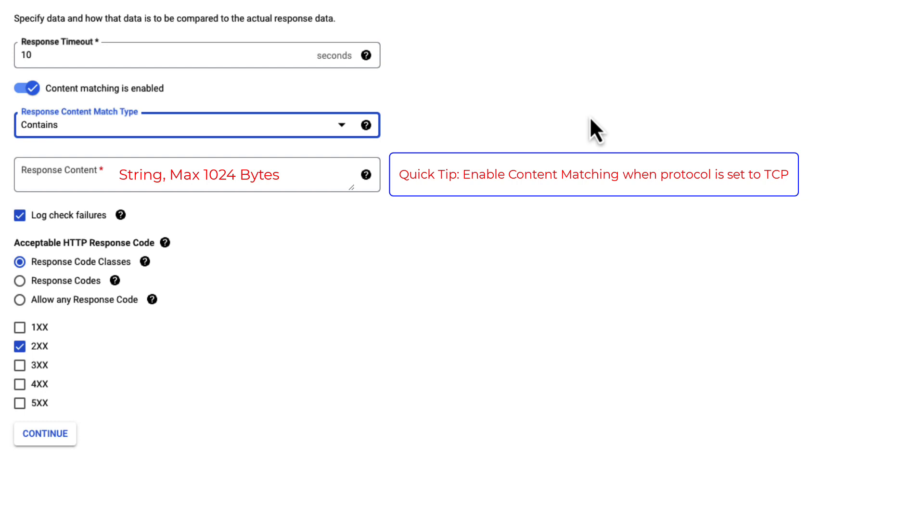
{"action": "left_click", "coordinate": [26, 87]}
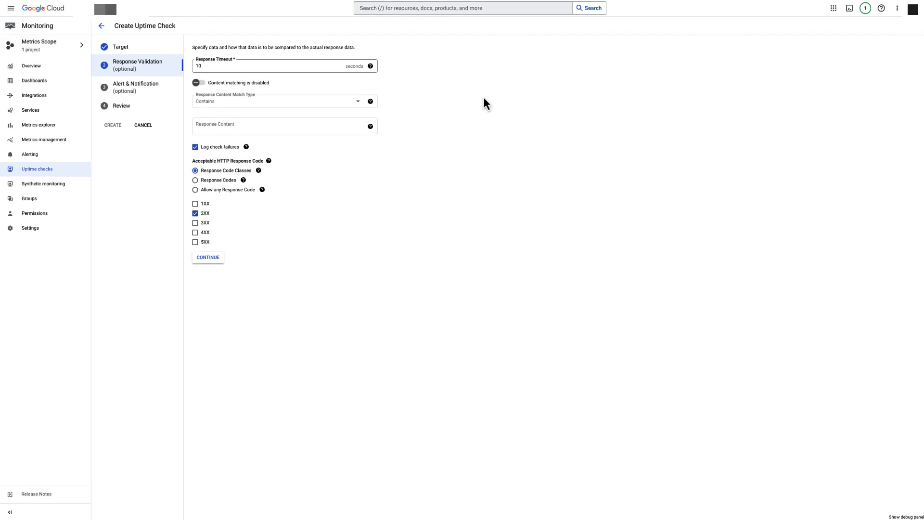
- Continue to alerts, keep 'Uptime failure' at 1 minute and choose the Work Email channel
{"action": "left_click", "coordinate": [208, 257]}
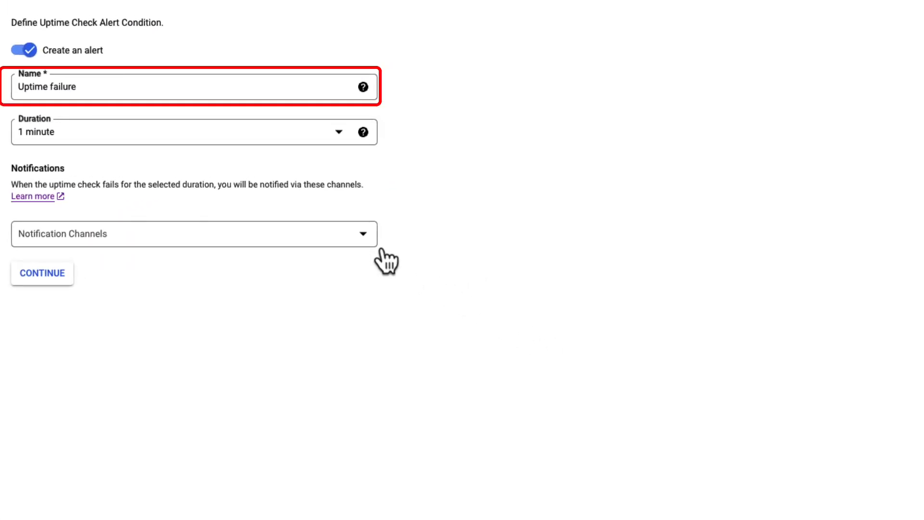
{"action": "left_click", "coordinate": [194, 233]}
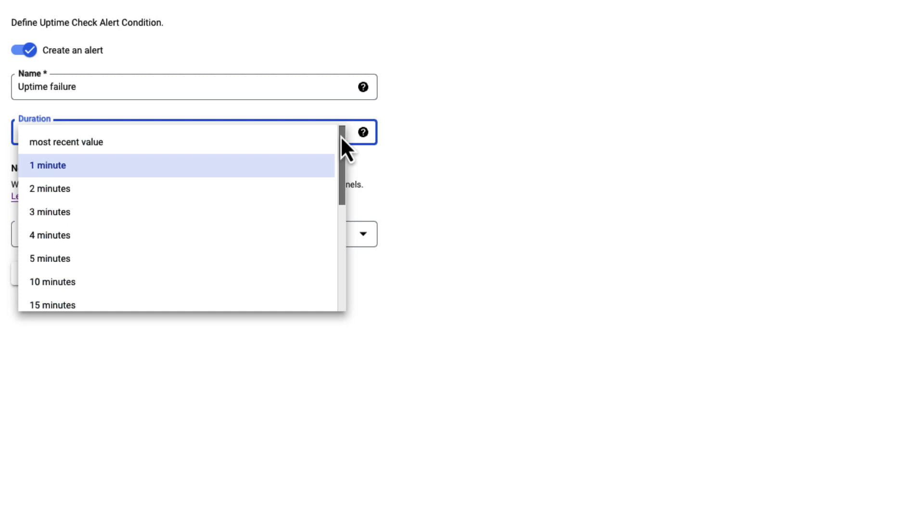
{"action": "left_click", "coordinate": [48, 166]}
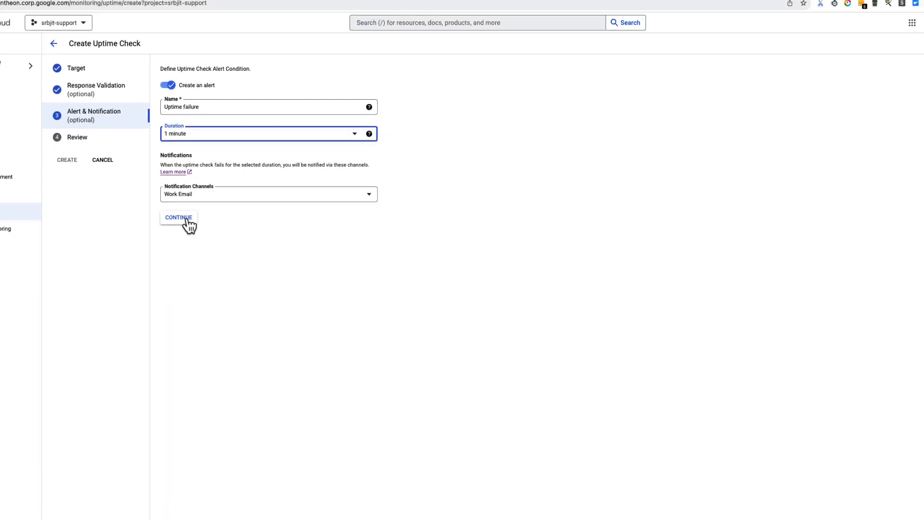
- Title the check Web-server-1, test it for a 200 OK response, and create it
{"action": "left_click", "coordinate": [180, 216]}
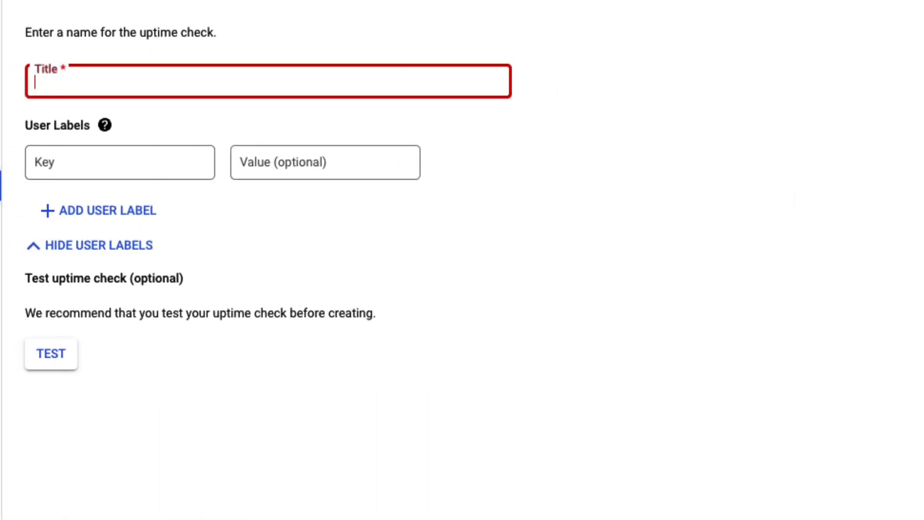
{"action": "type", "text": "Web-server-1"}
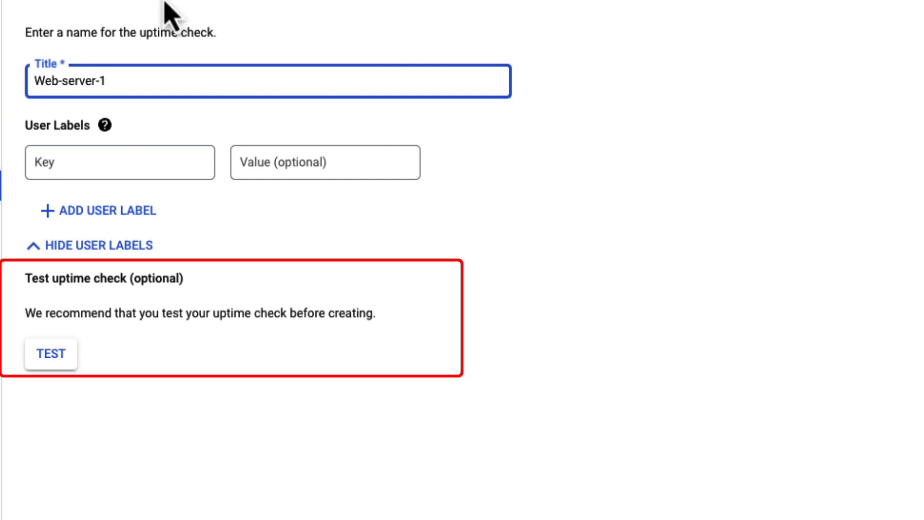
{"action": "left_click", "coordinate": [51, 353]}
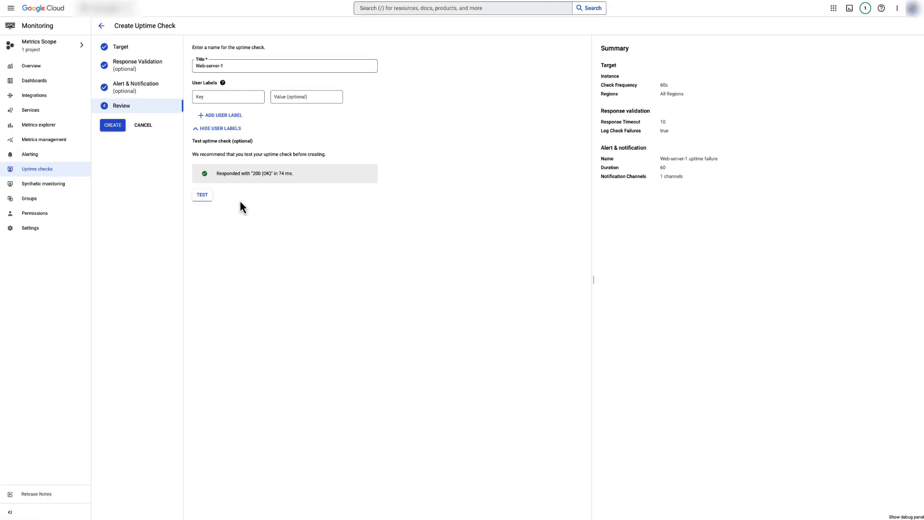
{"action": "left_click", "coordinate": [112, 124]}
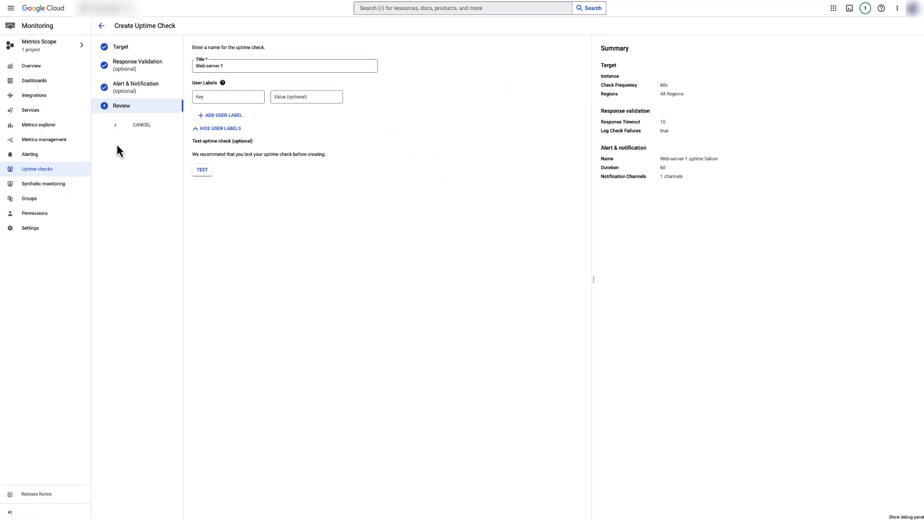